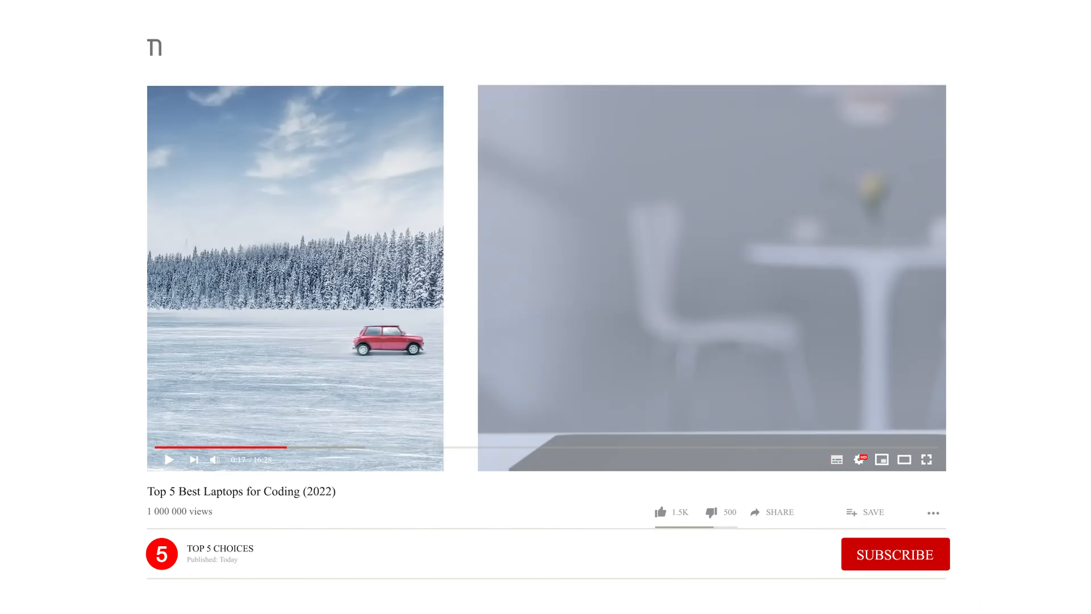
- Let the intro play until the Subscribe button graphic switches to SUBSCRIBED over the laptop promo footage
left_click(896, 554)
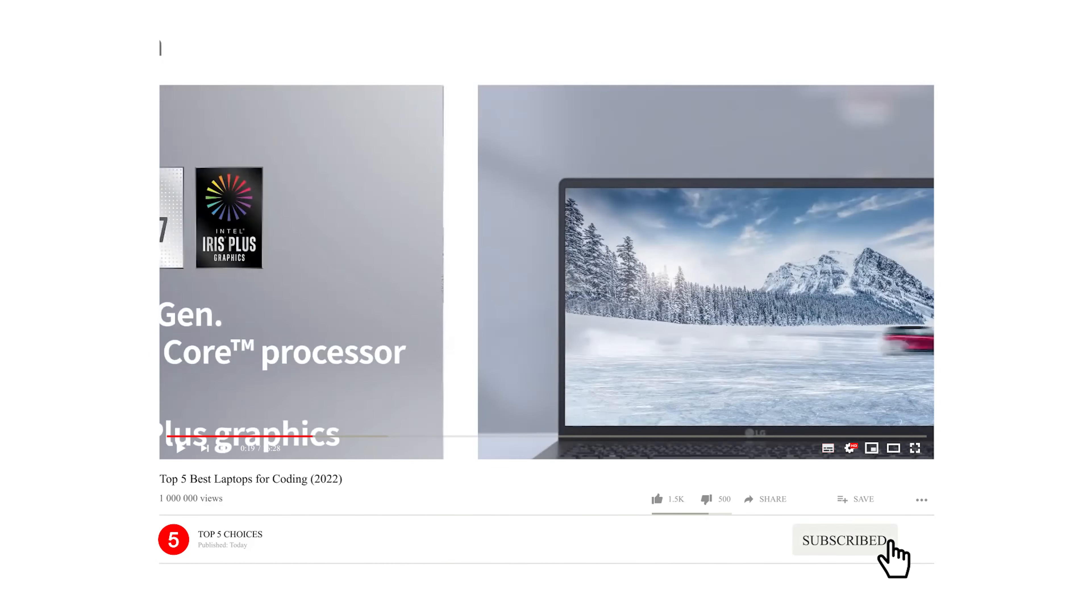